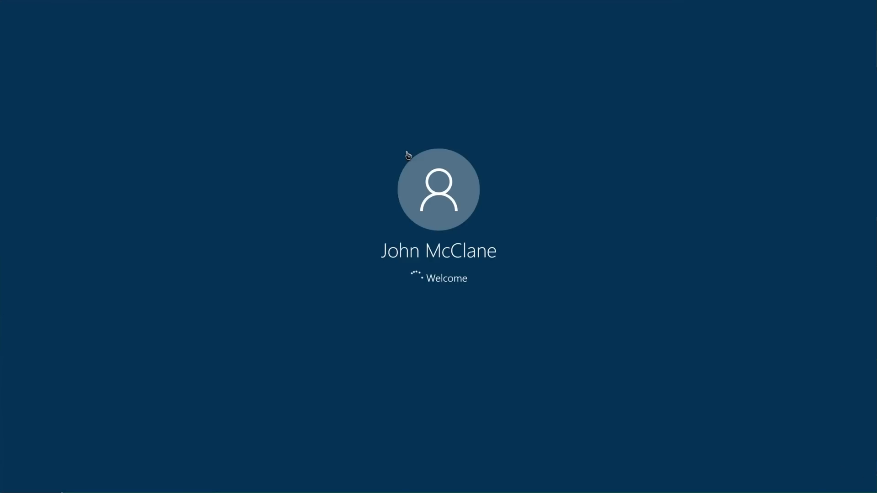
{"action": "mouse_move", "coordinate": [475, 197]}
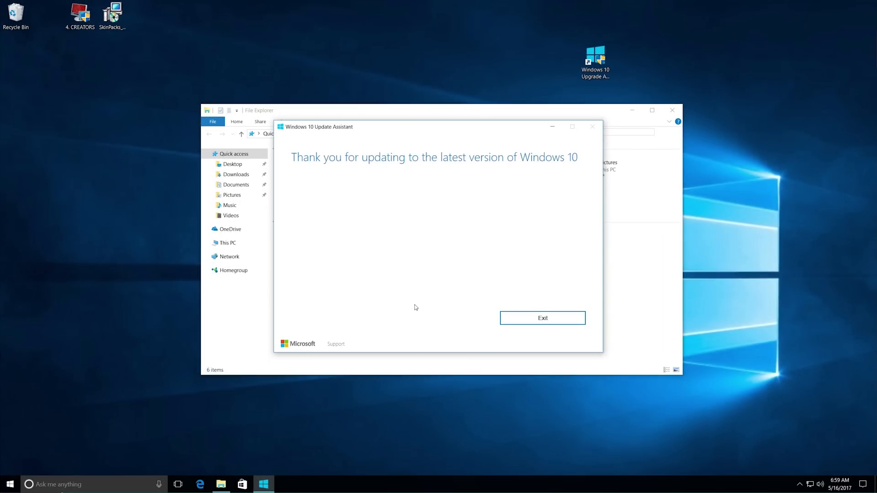
{"action": "mouse_move", "coordinate": [404, 169]}
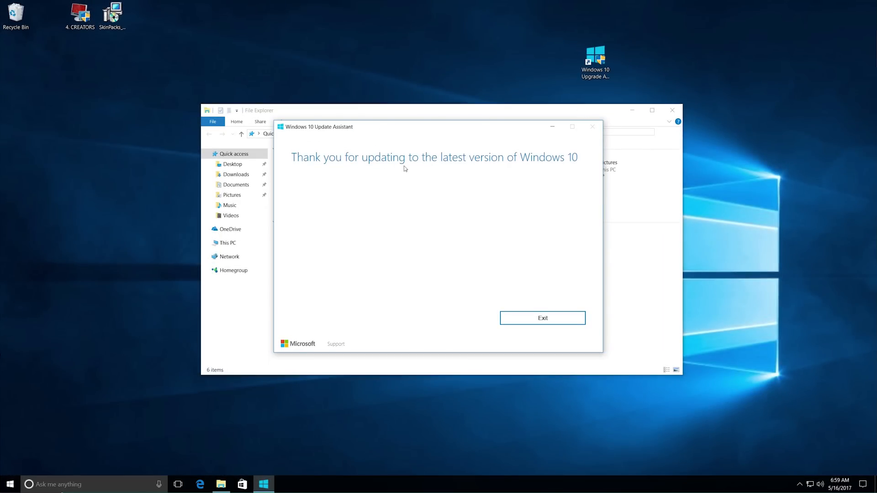
{"action": "mouse_move", "coordinate": [416, 293]}
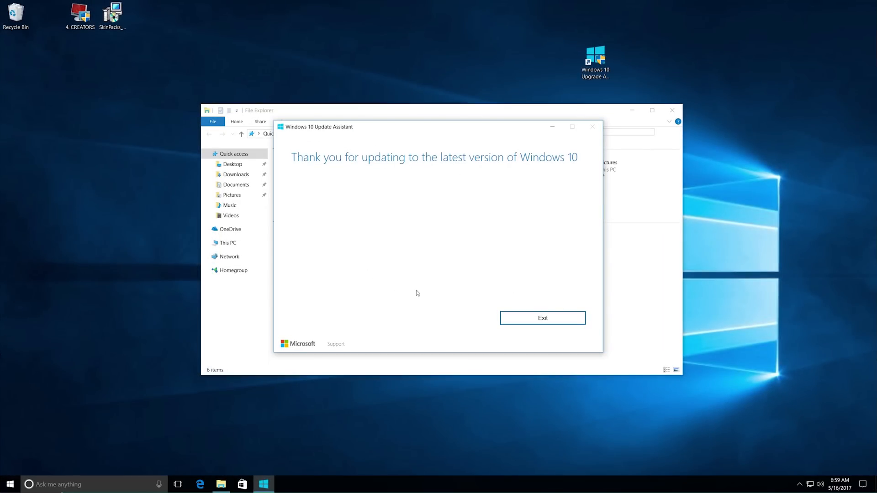
{"action": "mouse_move", "coordinate": [587, 228]}
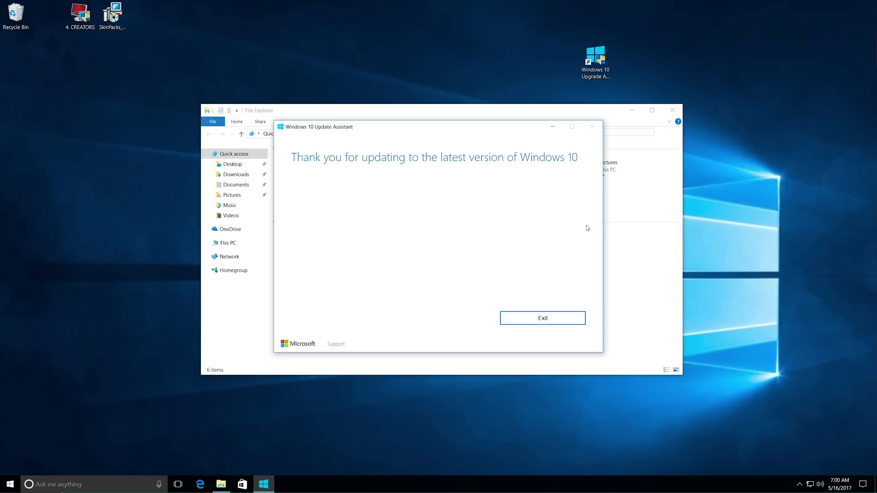
{"action": "mouse_move", "coordinate": [547, 302]}
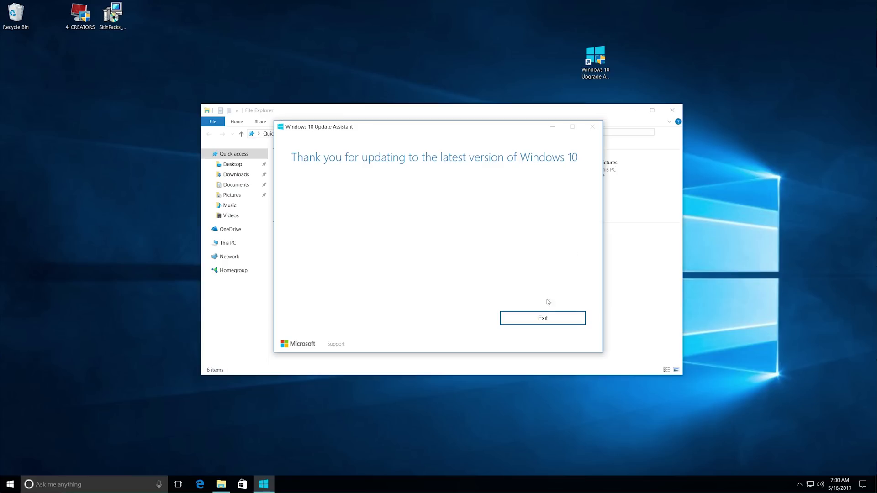
{"action": "mouse_move", "coordinate": [437, 173]}
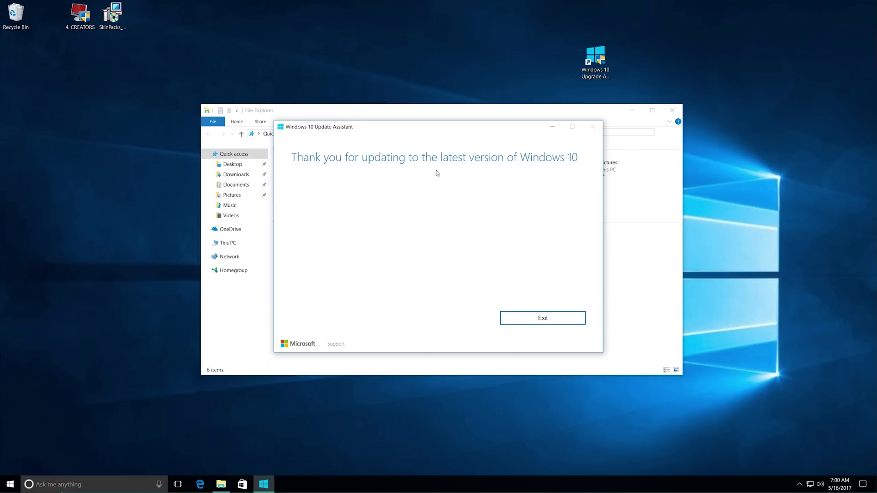
{"action": "mouse_move", "coordinate": [614, 178]}
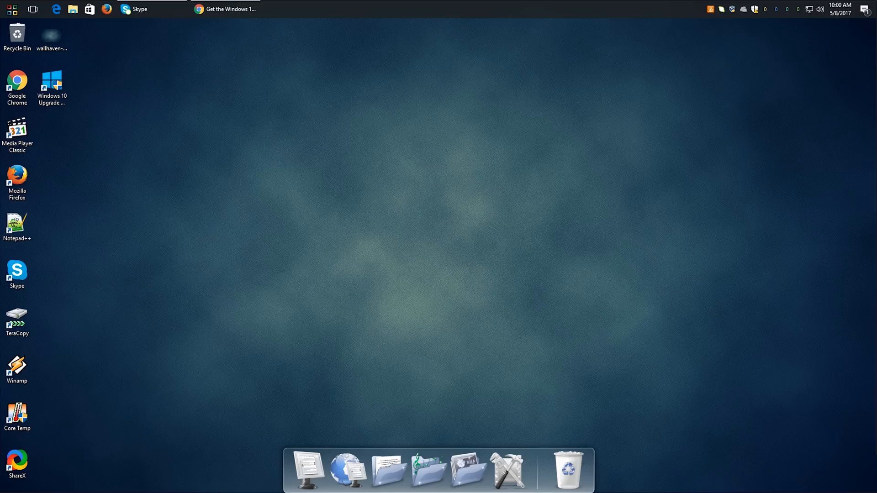
{"action": "mouse_move", "coordinate": [683, 124]}
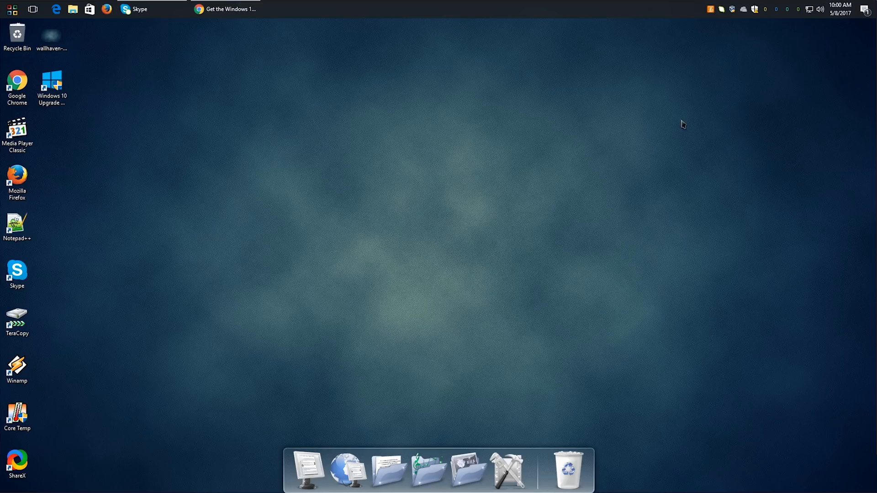
{"action": "mouse_move", "coordinate": [623, 89]}
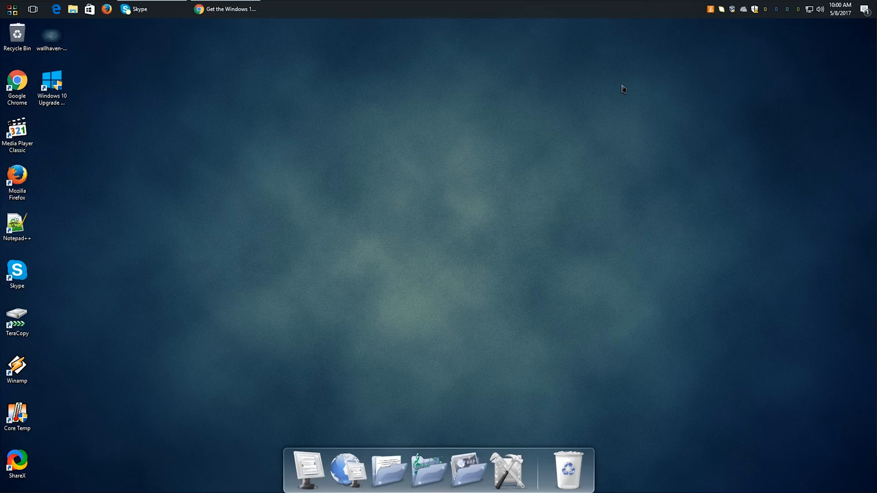
{"action": "mouse_move", "coordinate": [627, 110]}
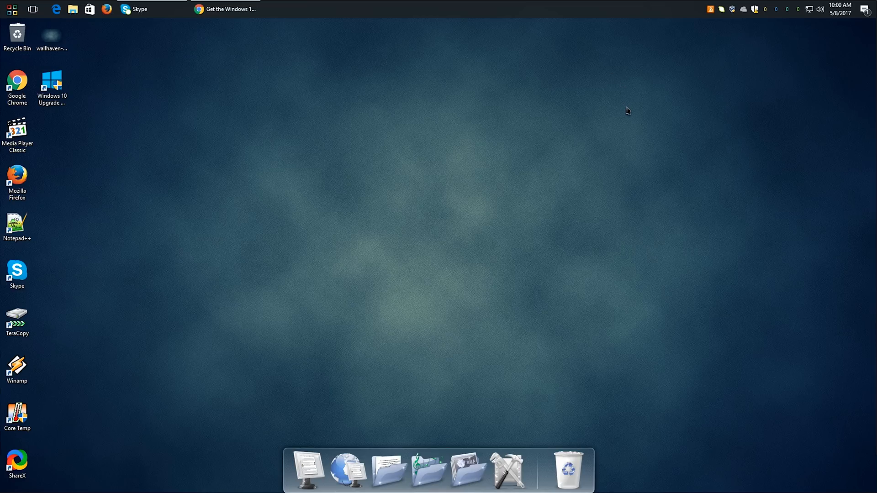
{"action": "mouse_move", "coordinate": [586, 136]}
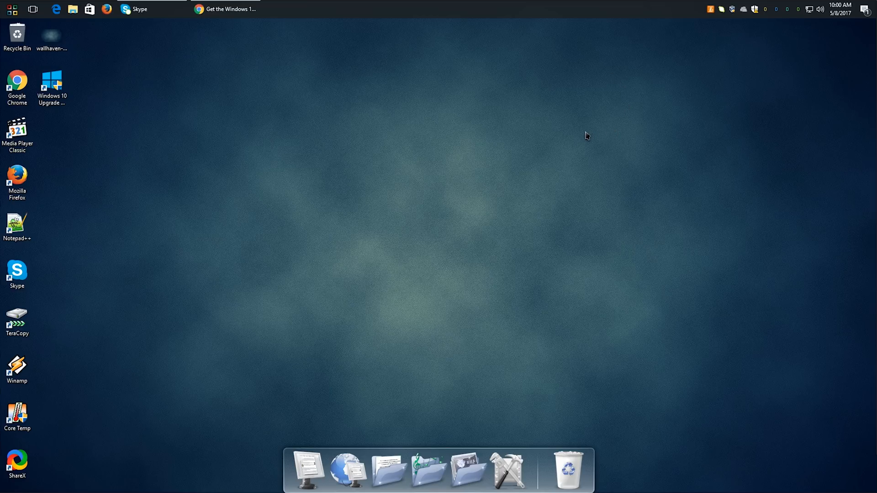
- View the 'Get the Windows 10 Creators Update' article and follow its software download link
{"action": "left_click", "coordinate": [226, 9]}
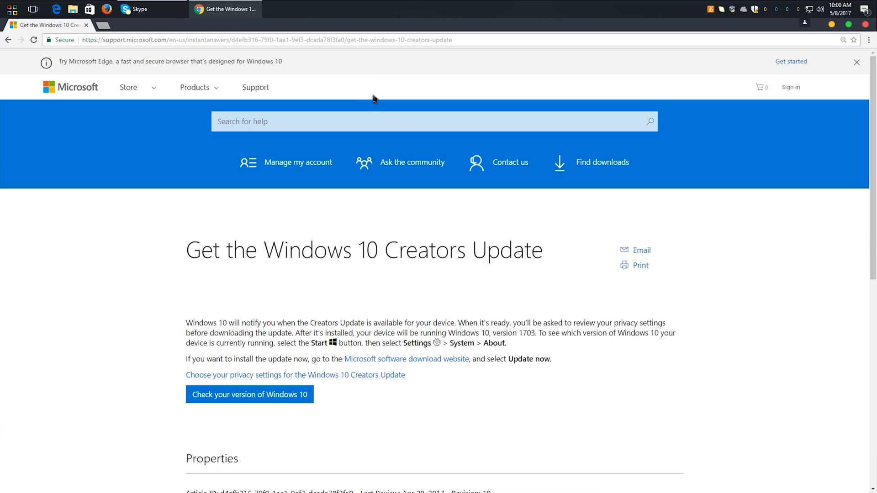
{"action": "mouse_move", "coordinate": [214, 59]}
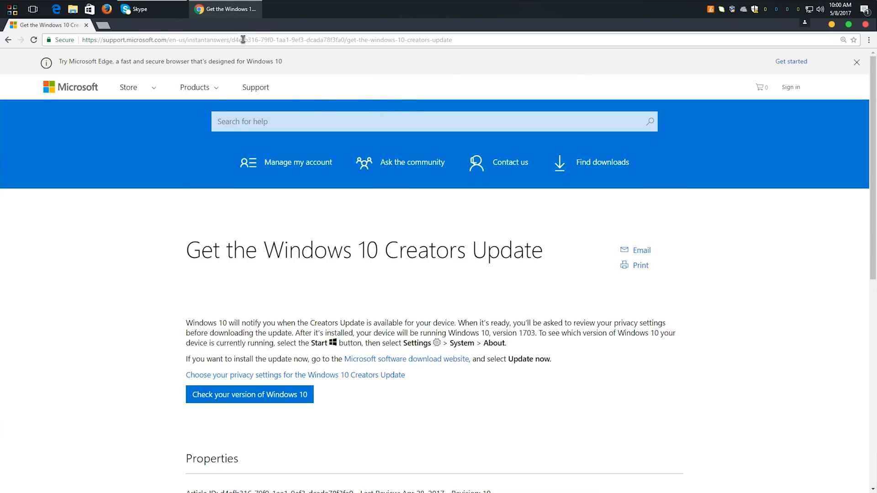
{"action": "left_click", "coordinate": [252, 39]}
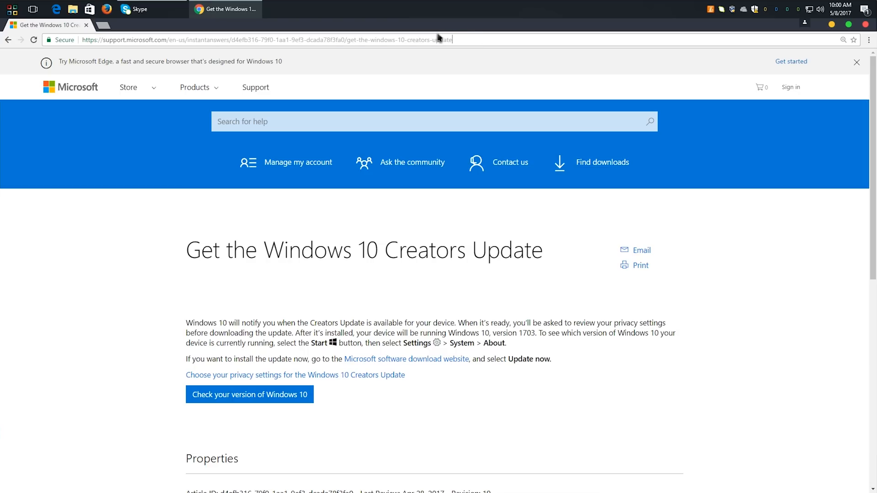
{"action": "mouse_move", "coordinate": [474, 71]}
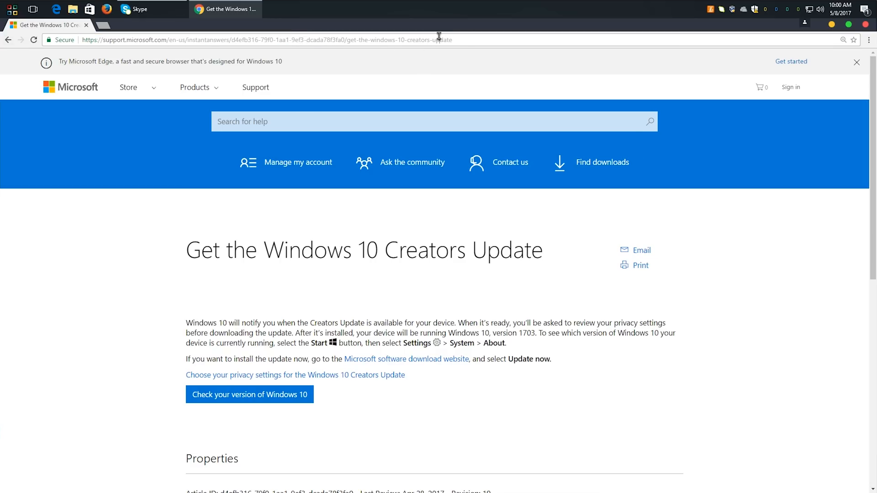
{"action": "left_click", "coordinate": [268, 39]}
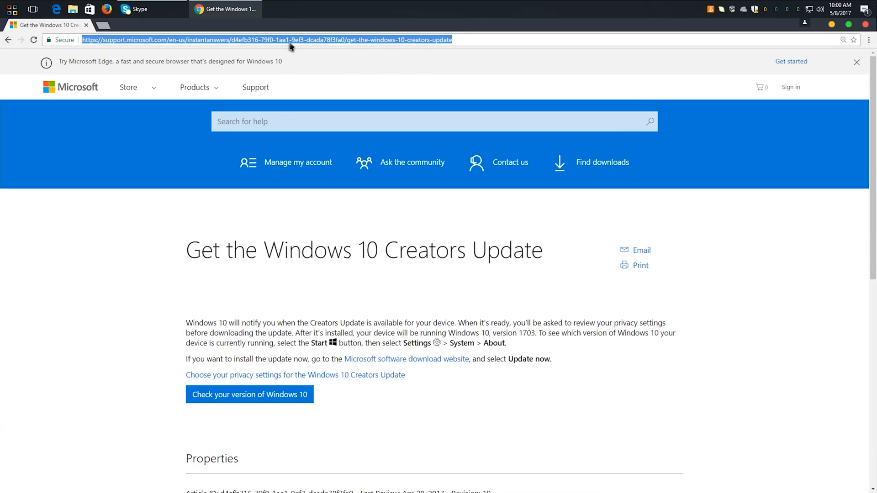
{"action": "mouse_move", "coordinate": [469, 40]}
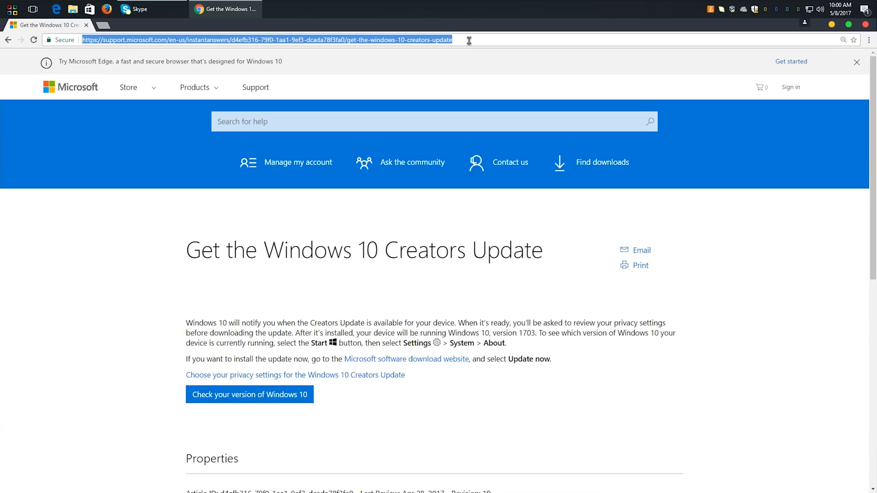
{"action": "scroll", "scroll_direction": "down", "scroll_amount": 3}
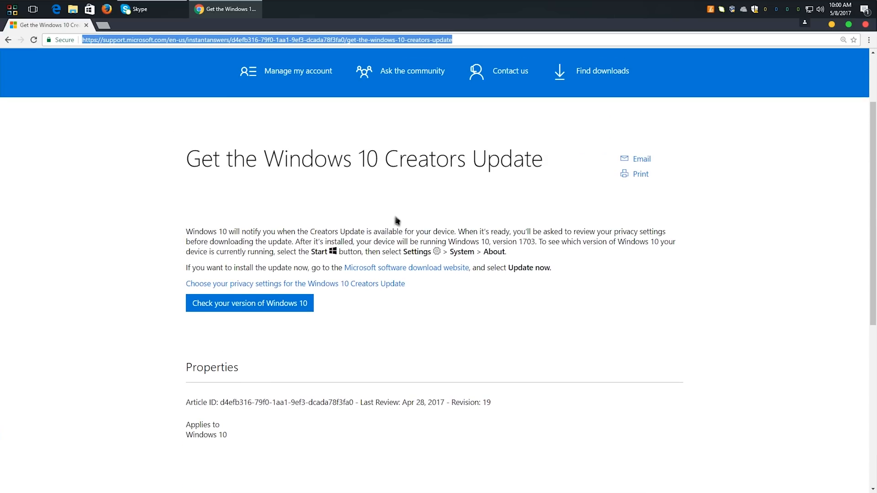
{"action": "mouse_move", "coordinate": [300, 293]}
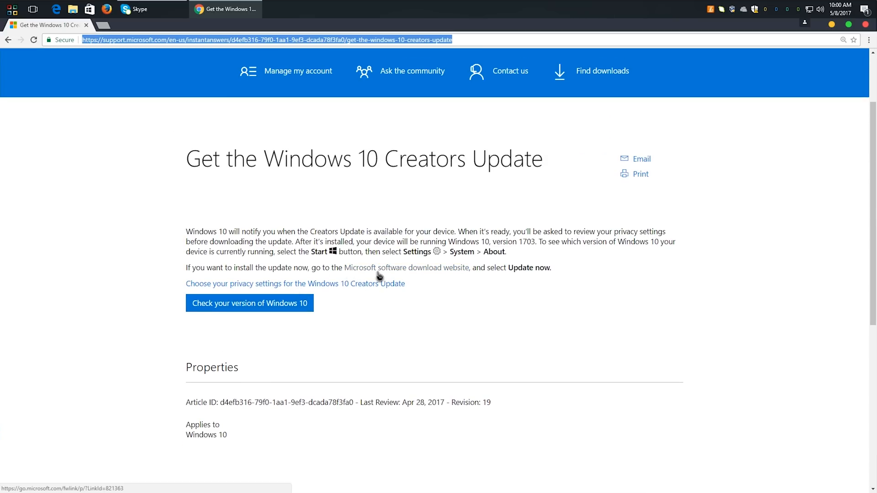
{"action": "mouse_move", "coordinate": [372, 299]}
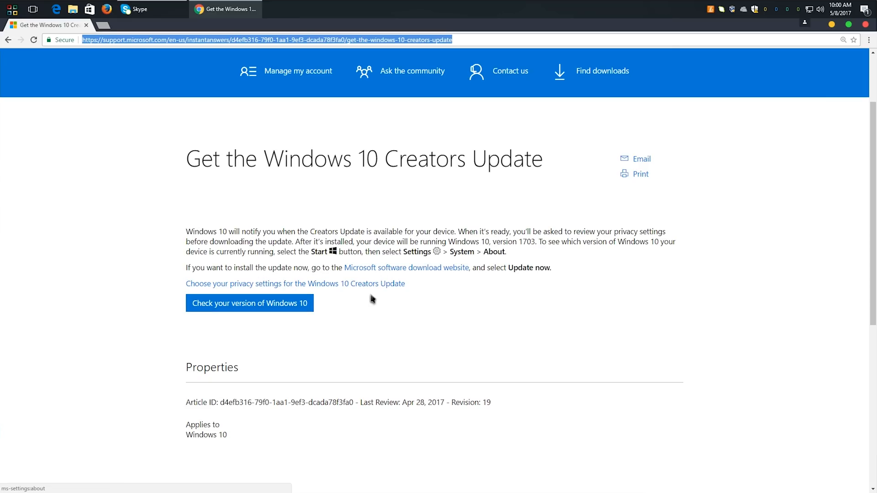
{"action": "mouse_move", "coordinate": [362, 294]}
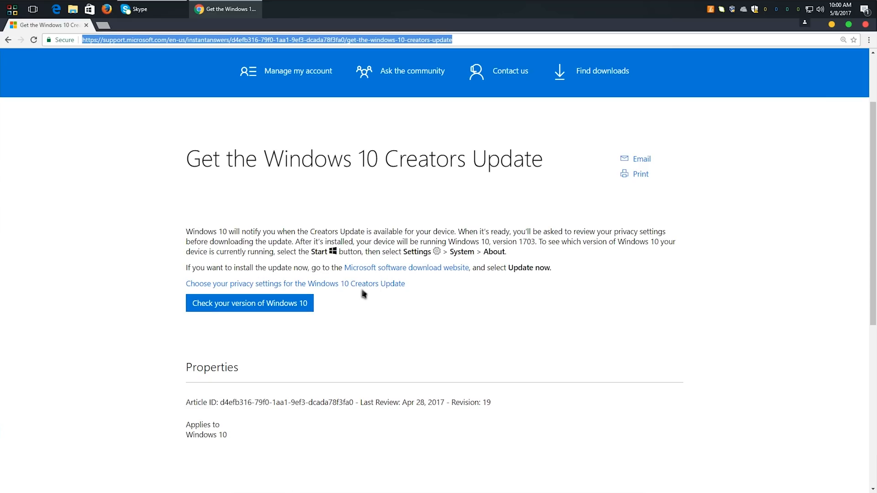
{"action": "left_click", "coordinate": [406, 268]}
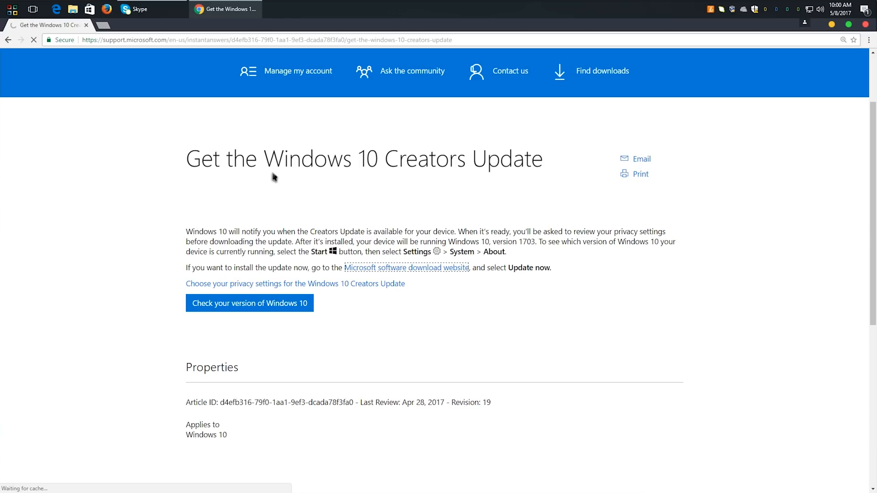
{"action": "mouse_move", "coordinate": [337, 193]}
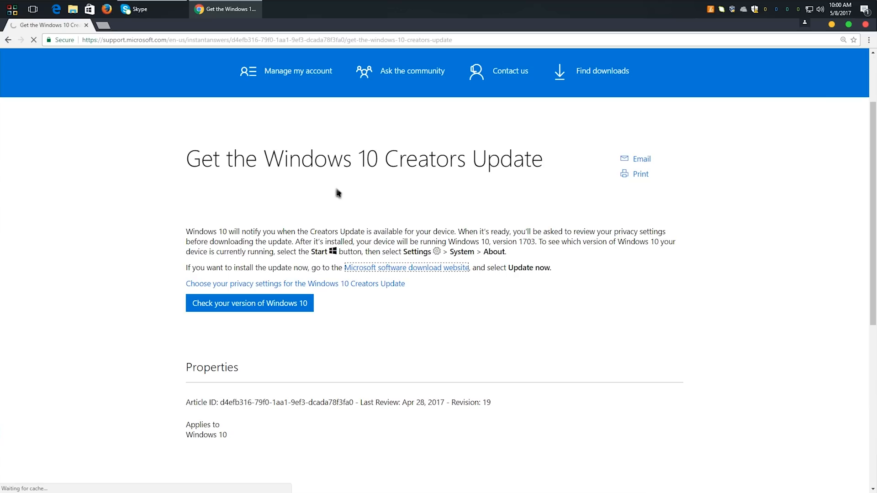
- Reach the Download Windows 10 page and choose Update now for the Creators Update
{"action": "left_click", "coordinate": [406, 267]}
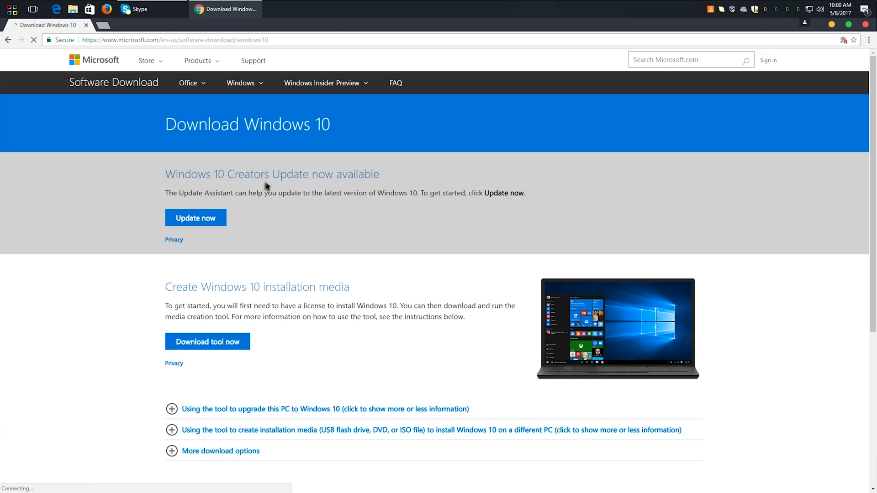
{"action": "mouse_move", "coordinate": [451, 282]}
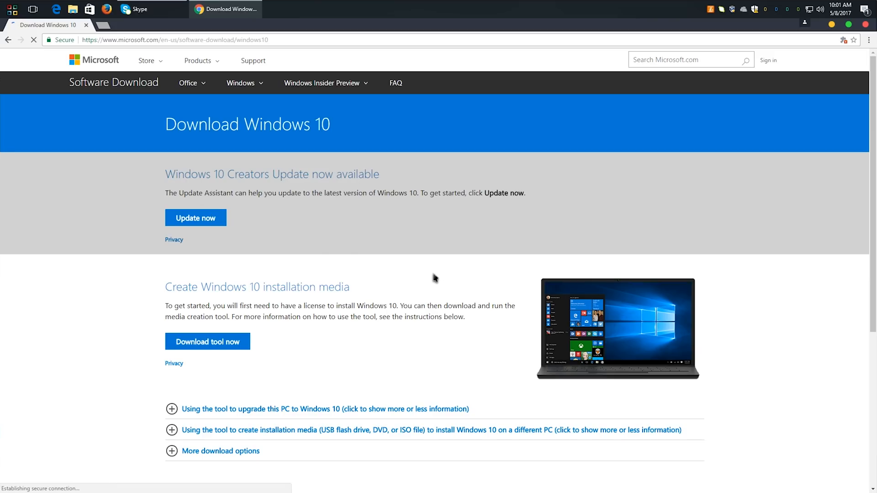
{"action": "left_click", "coordinate": [207, 341]}
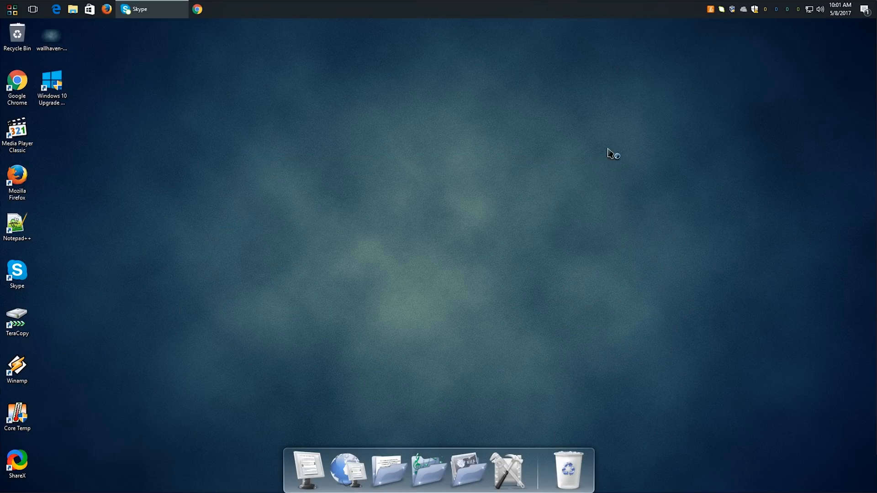
{"action": "mouse_move", "coordinate": [466, 226]}
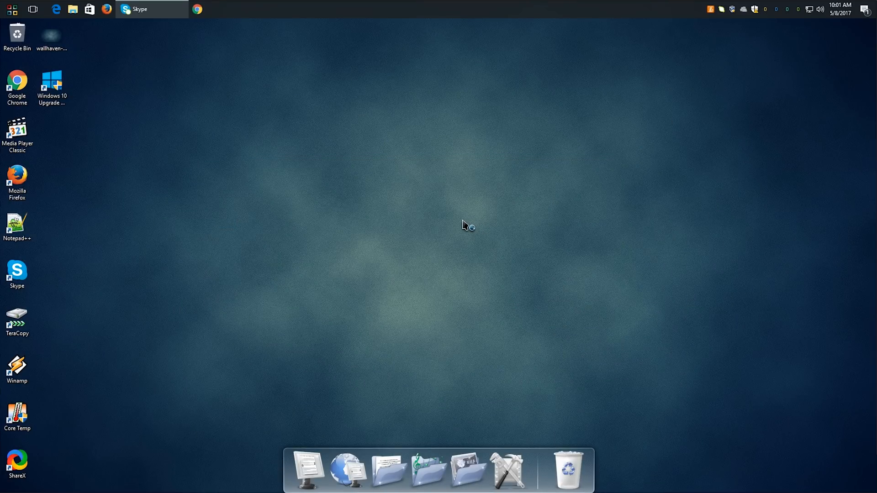
{"action": "mouse_move", "coordinate": [430, 210]}
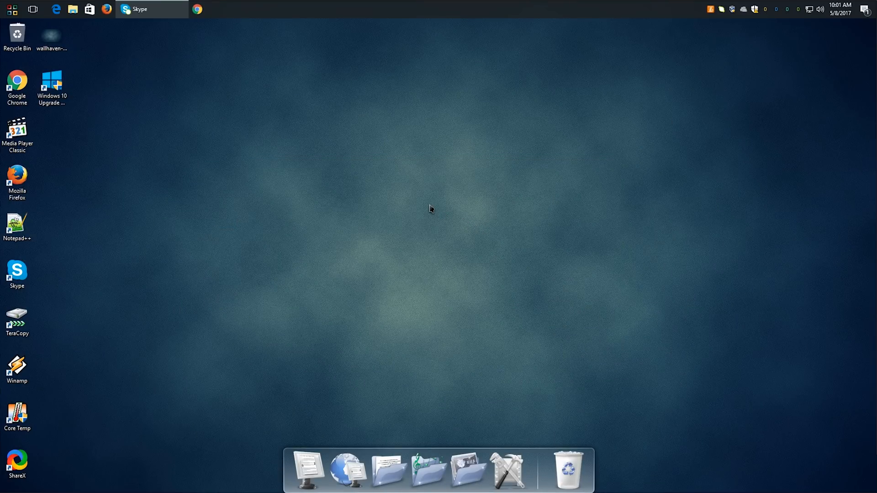
- Launch the Windows 10 Update Assistant from its desktop shortcut
{"action": "double_click", "coordinate": [51, 82]}
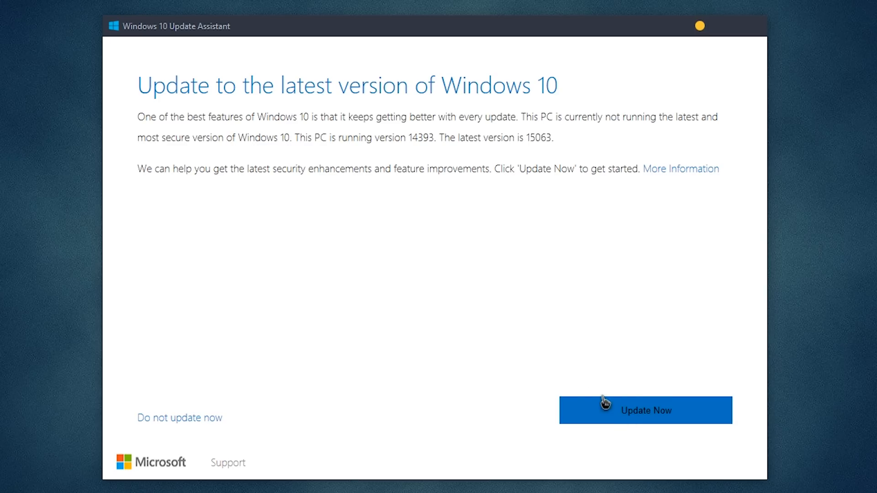
{"action": "mouse_move", "coordinate": [372, 330]}
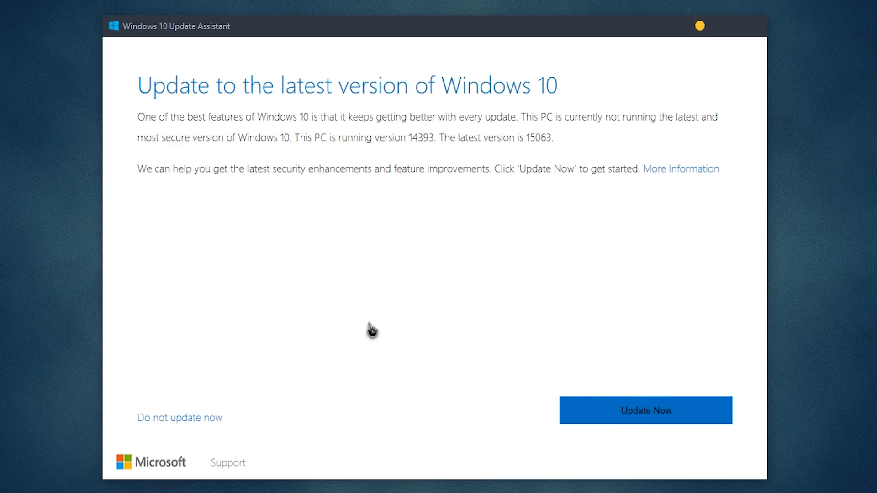
- Begin updating this PC from version 14393 to 15063 with Update Now
{"action": "left_click", "coordinate": [645, 410]}
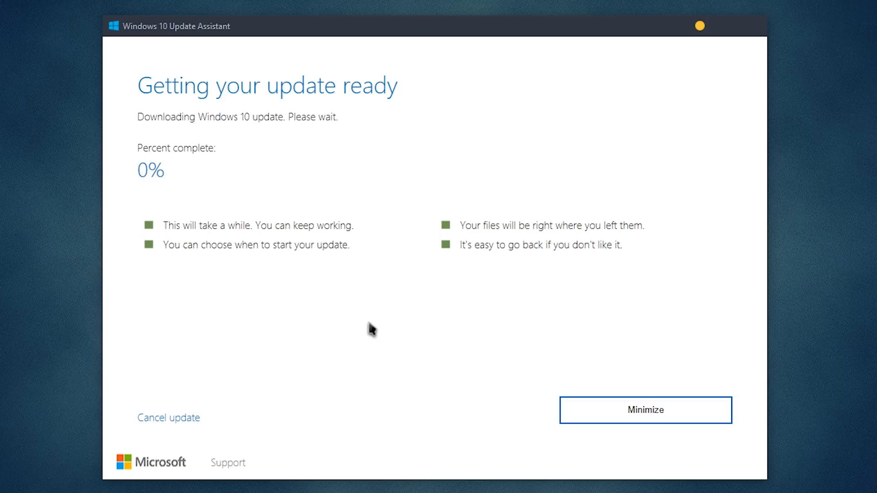
{"action": "mouse_move", "coordinate": [282, 115]}
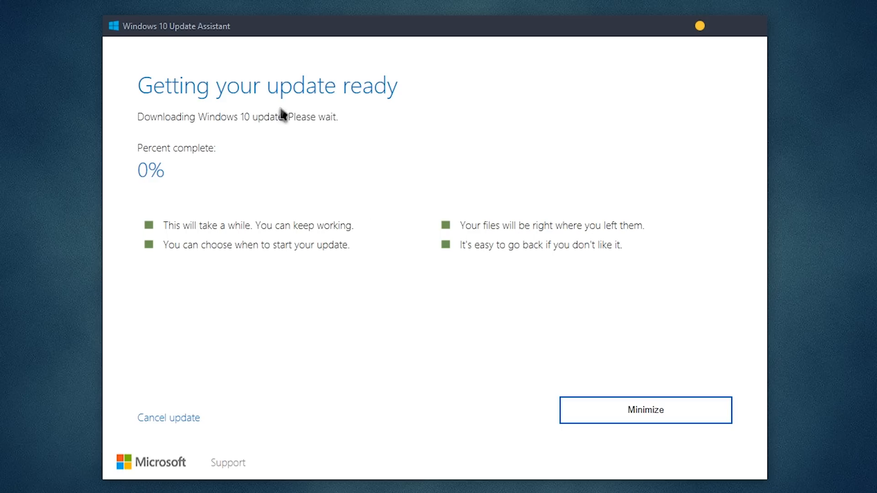
{"action": "mouse_move", "coordinate": [367, 380]}
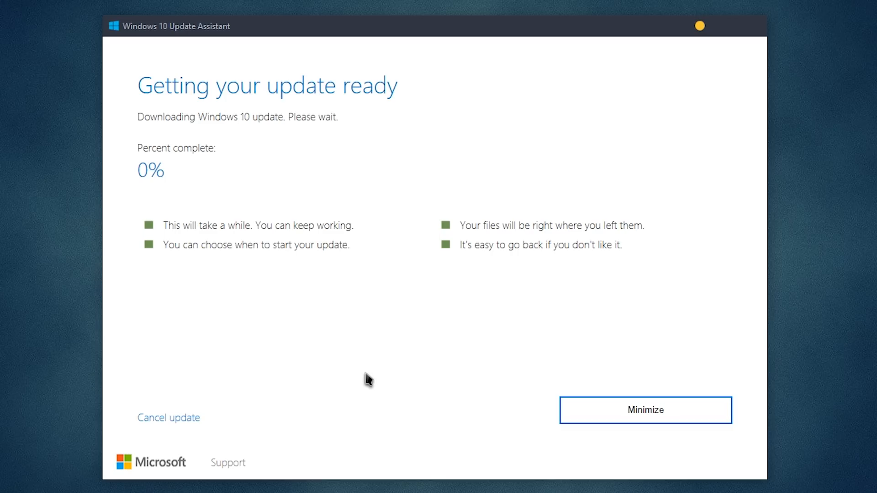
{"action": "mouse_move", "coordinate": [450, 45]}
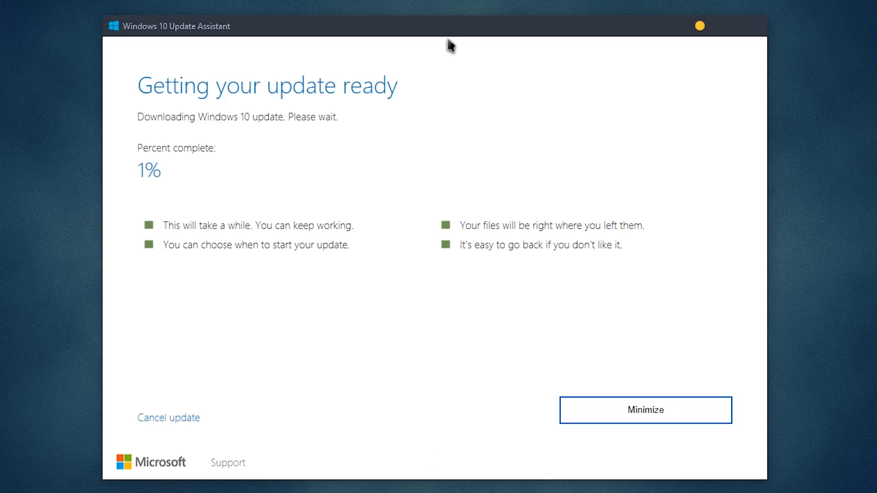
{"action": "mouse_move", "coordinate": [252, 159]}
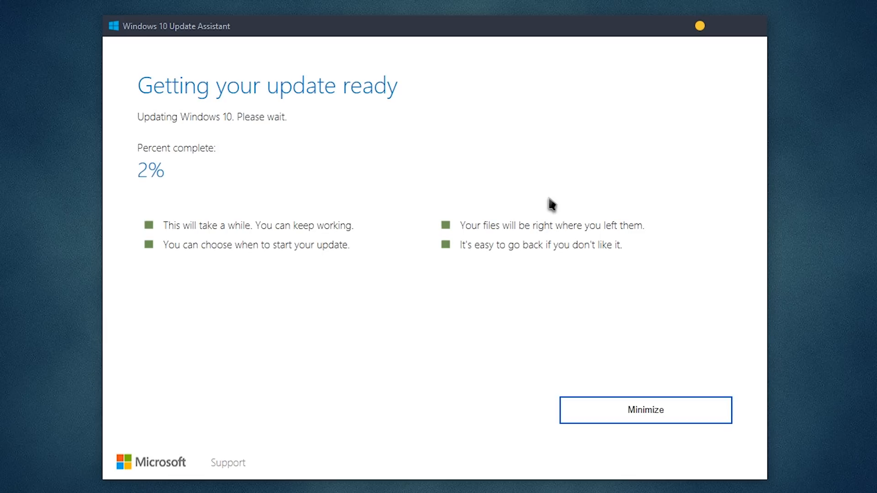
{"action": "mouse_move", "coordinate": [250, 129]}
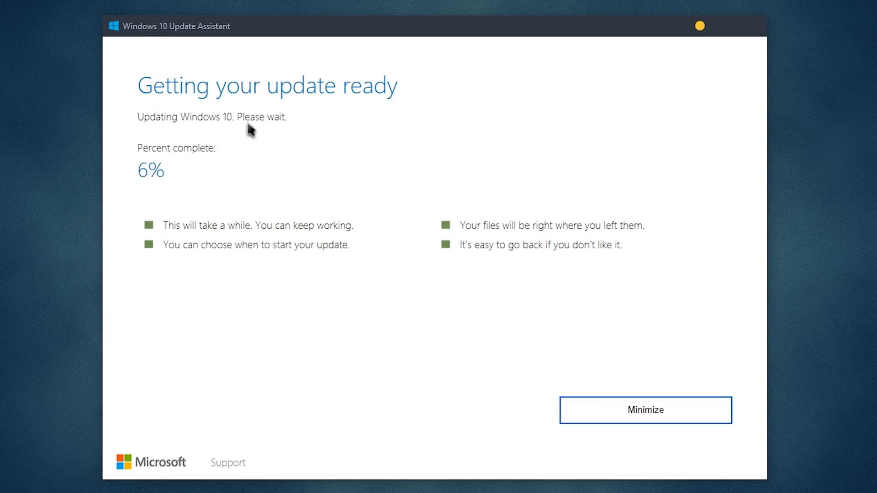
{"action": "mouse_move", "coordinate": [222, 146]}
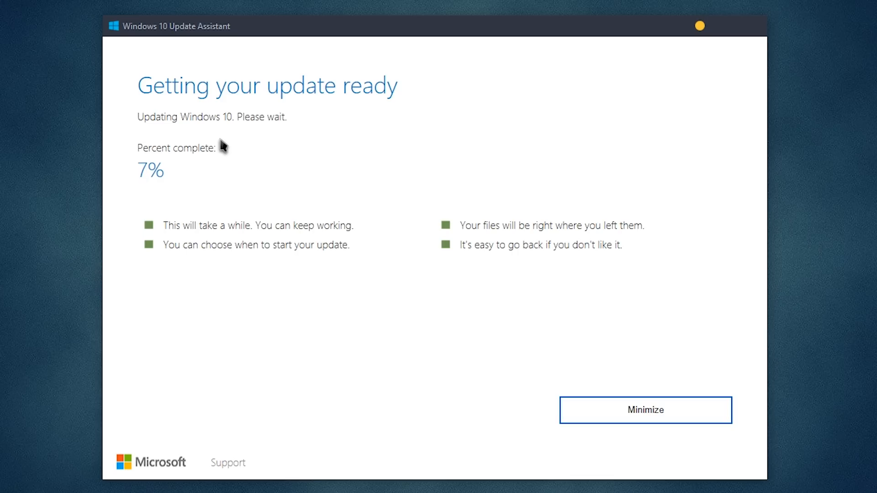
{"action": "mouse_move", "coordinate": [545, 98]}
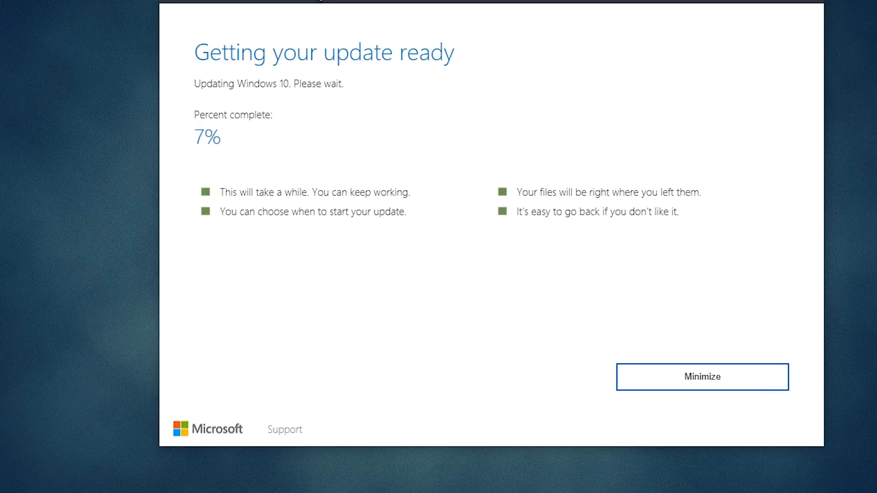
{"action": "mouse_move", "coordinate": [404, 133]}
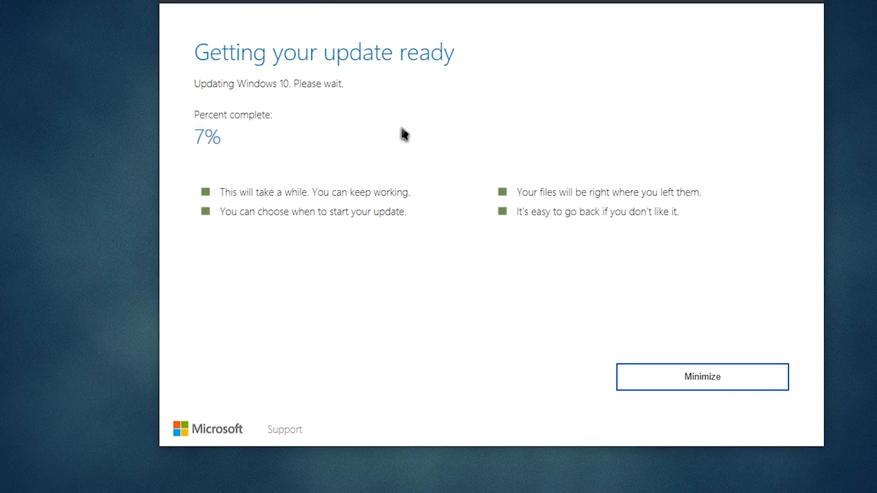
{"action": "mouse_move", "coordinate": [387, 101]}
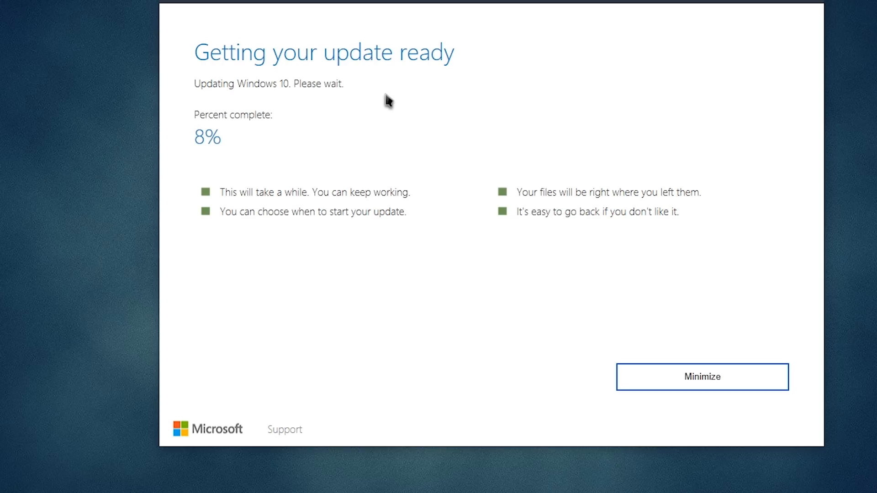
{"action": "mouse_move", "coordinate": [394, 70]}
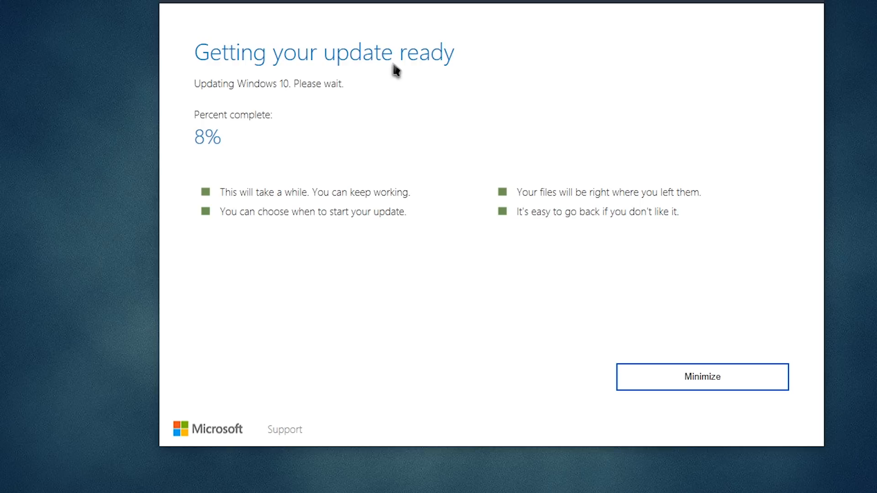
{"action": "mouse_move", "coordinate": [294, 55]}
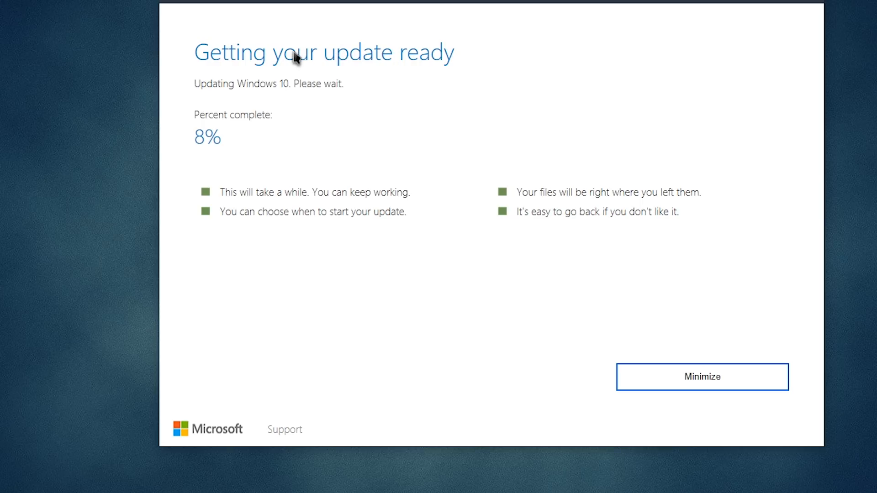
{"action": "mouse_move", "coordinate": [248, 141]}
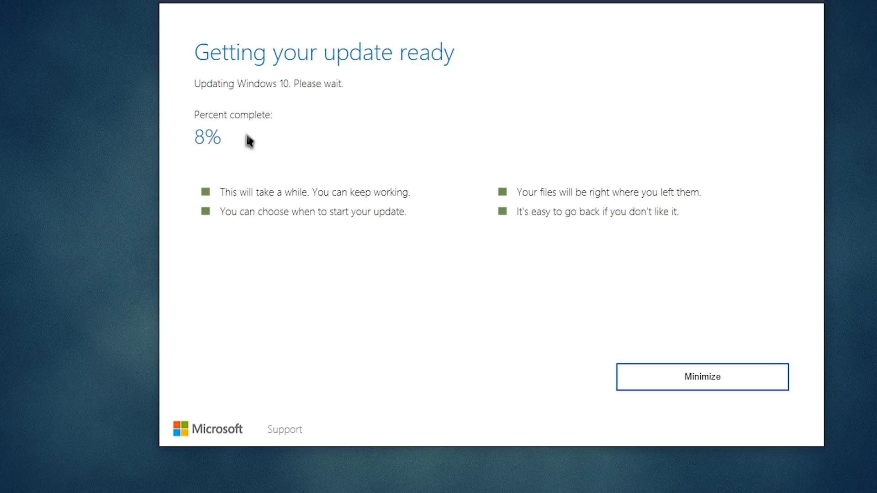
{"action": "mouse_move", "coordinate": [445, 22]}
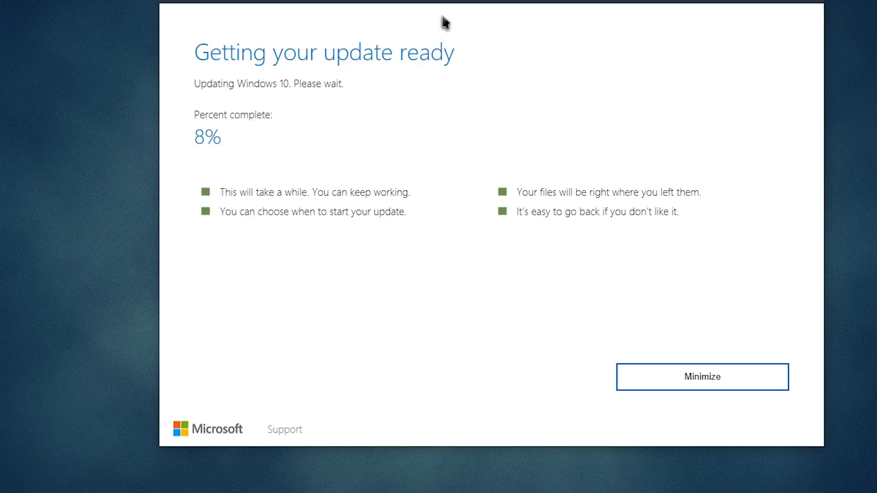
{"action": "mouse_move", "coordinate": [445, 16]}
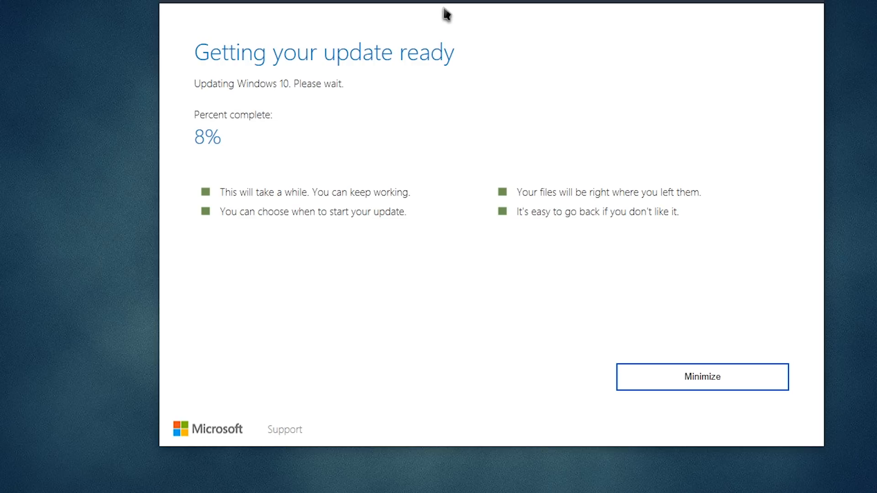